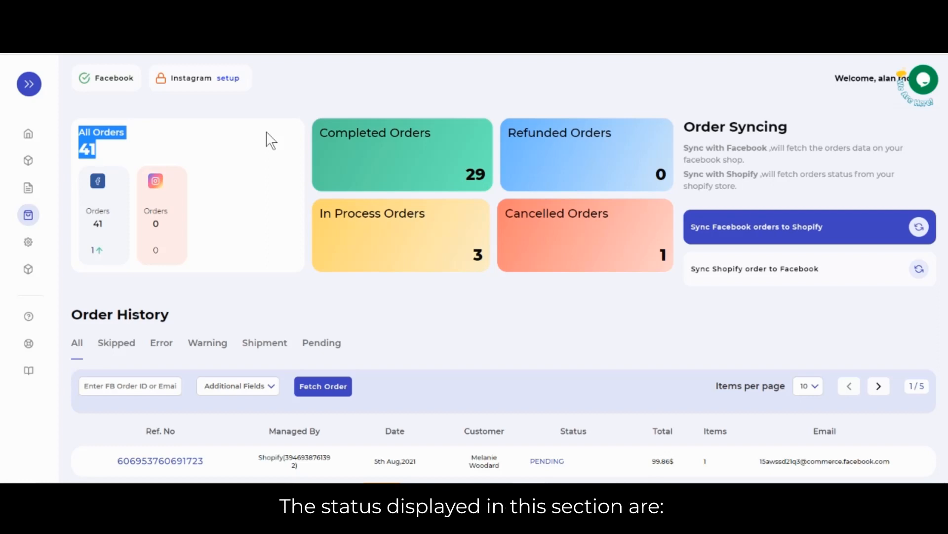
mouse_move(293, 140)
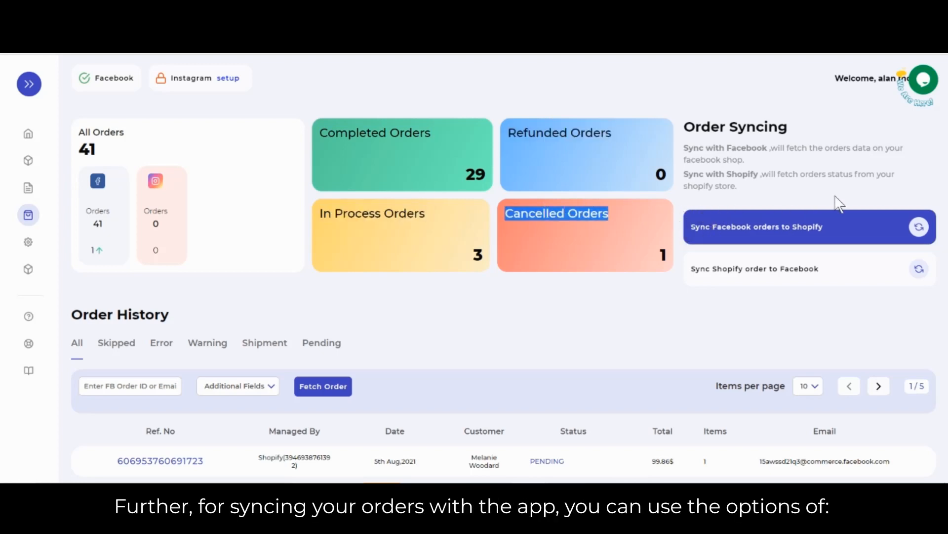
mouse_move(785, 189)
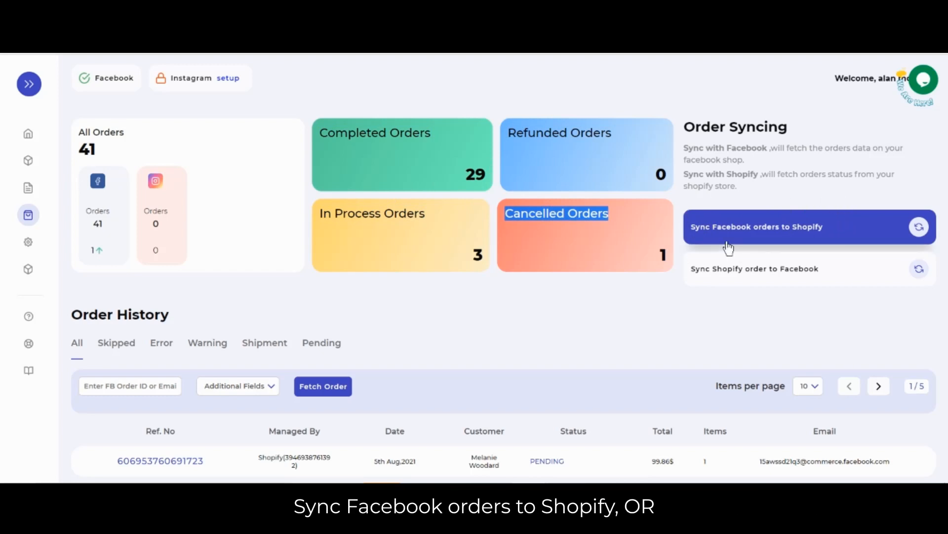
click(322, 386)
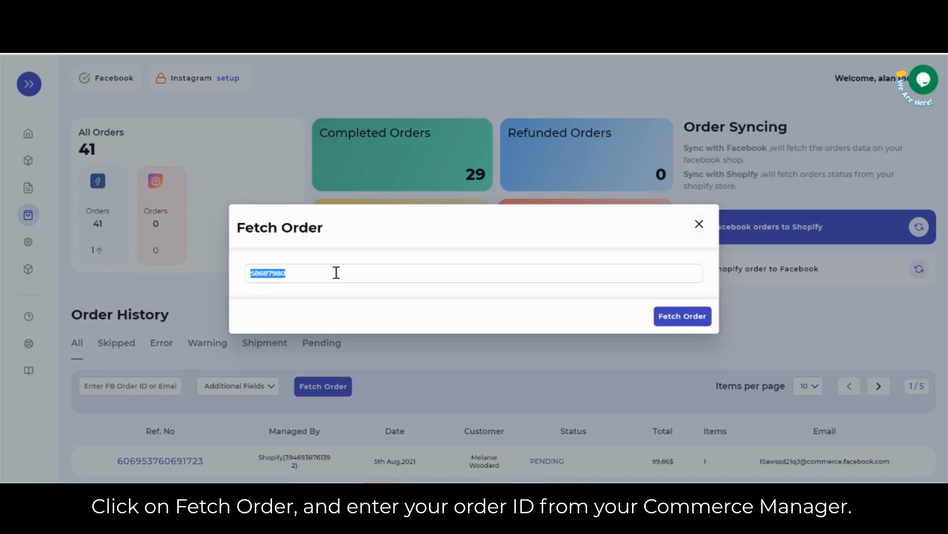
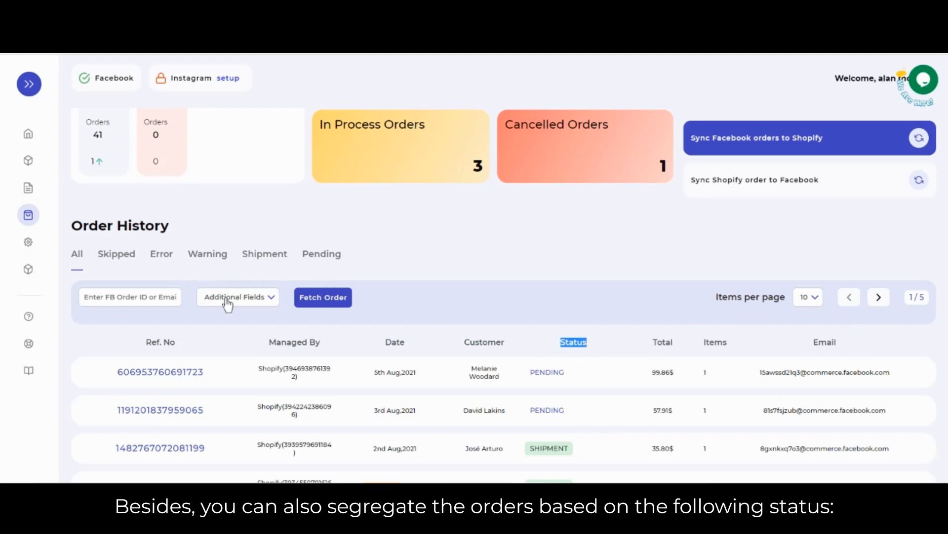
Check the Additional Fields list and the Skipped and Error tabs, then show the 13 Warning orders.
click(238, 296)
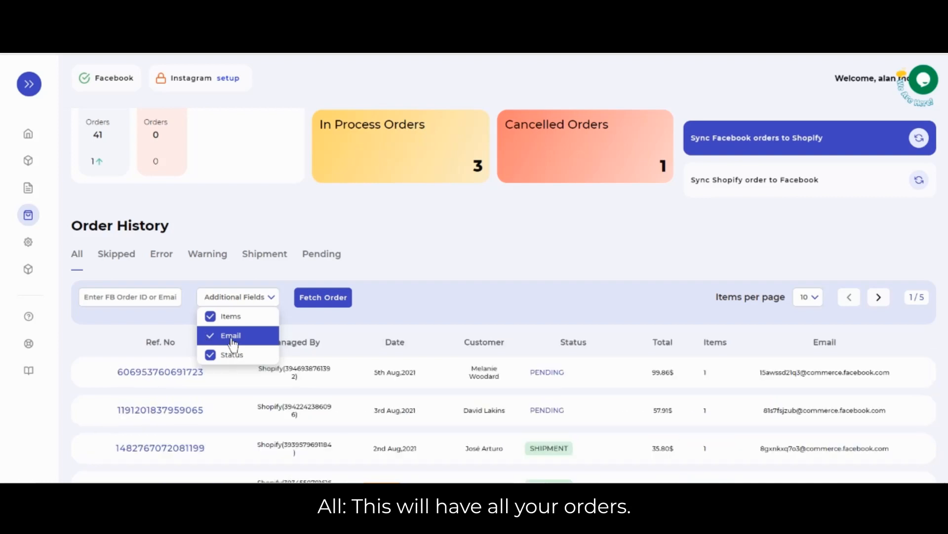
click(116, 254)
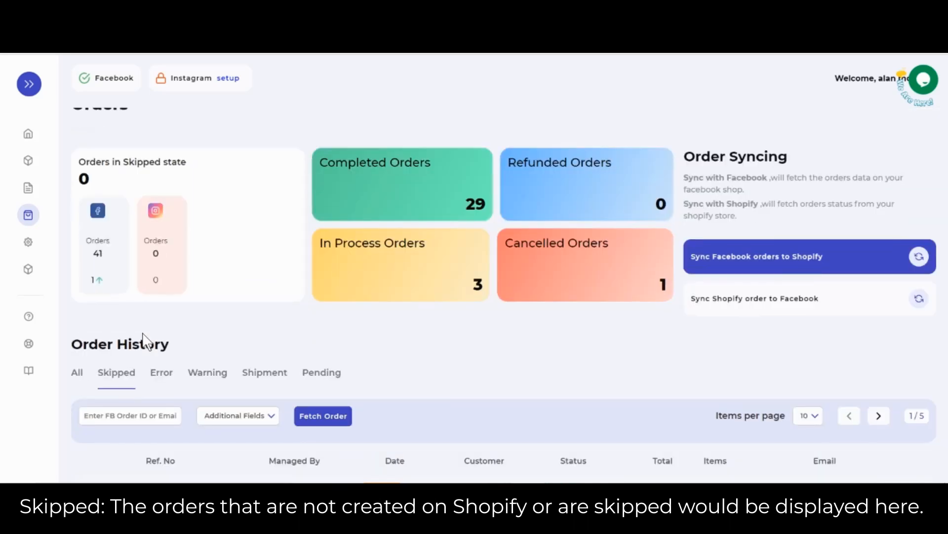
click(161, 372)
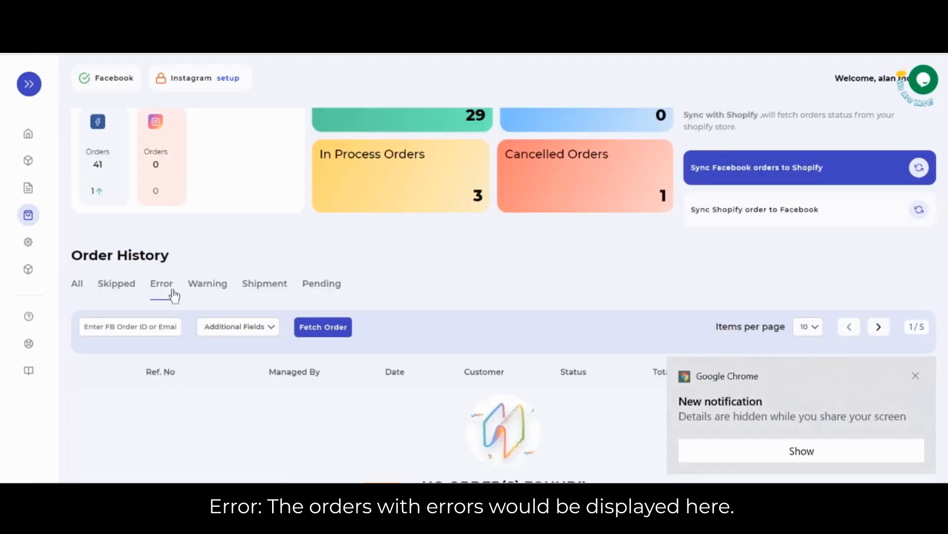
click(207, 283)
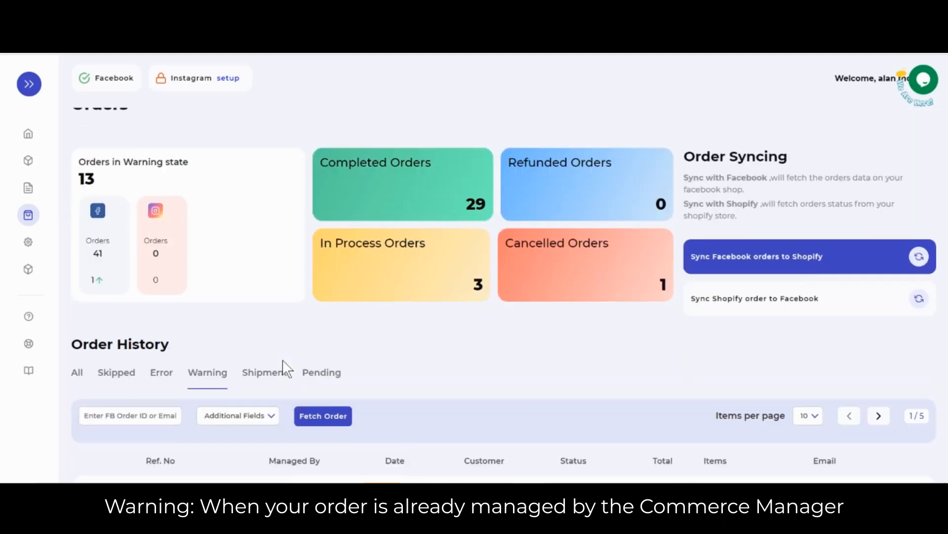
scroll(down, 3)
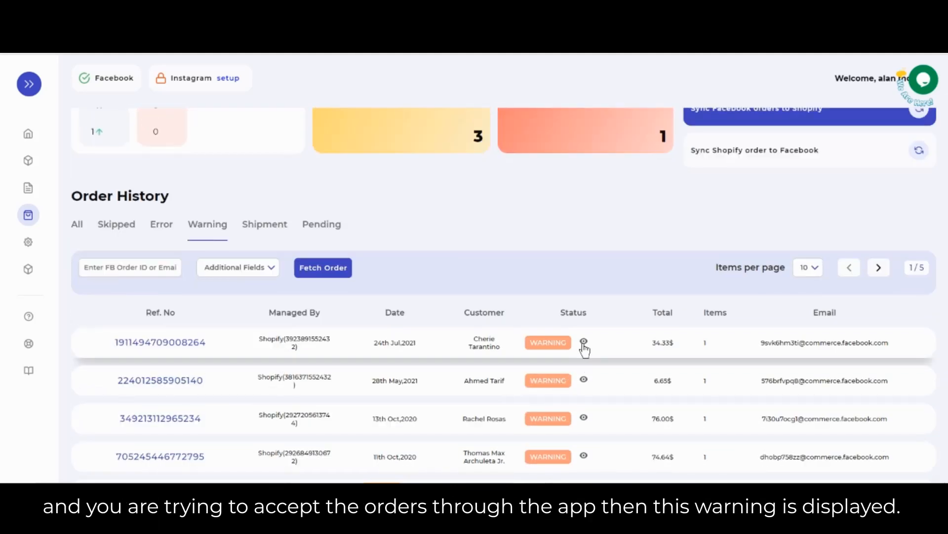
click(583, 342)
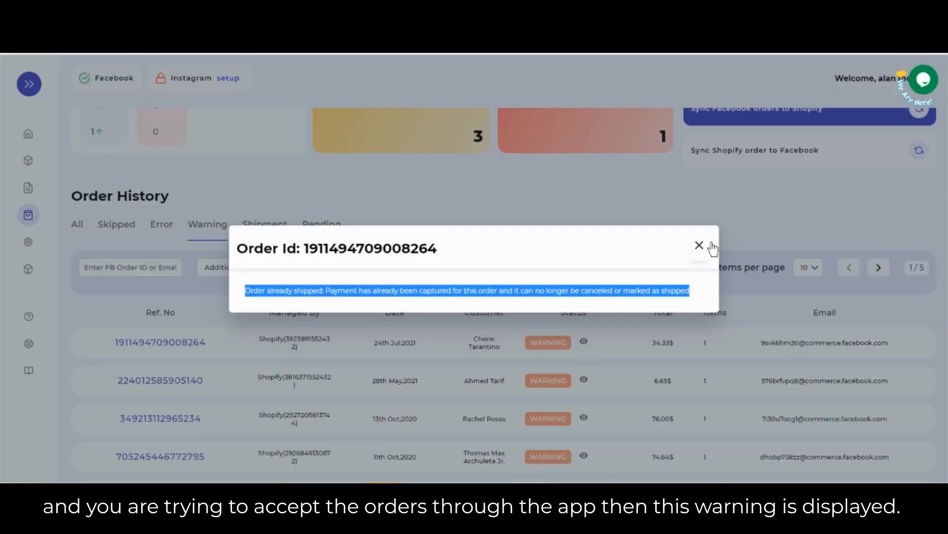
click(699, 246)
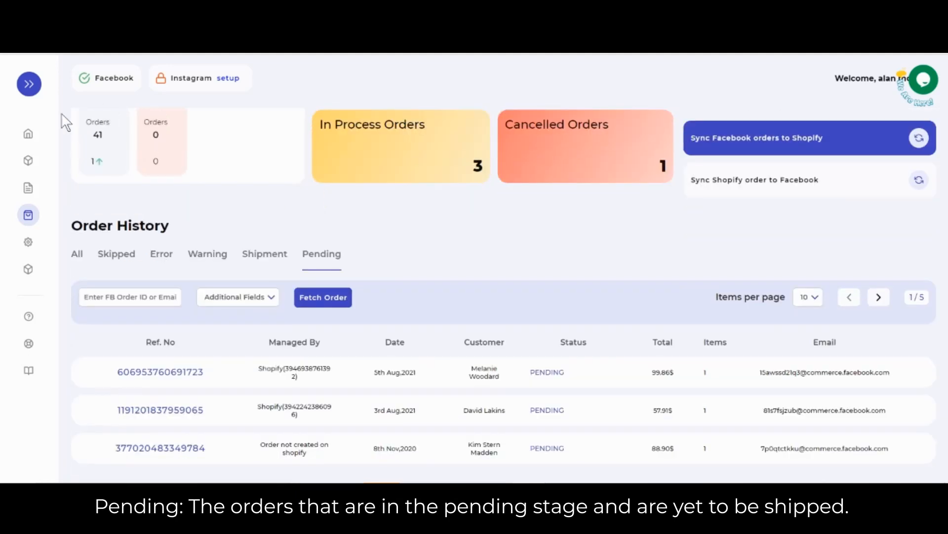
click(29, 83)
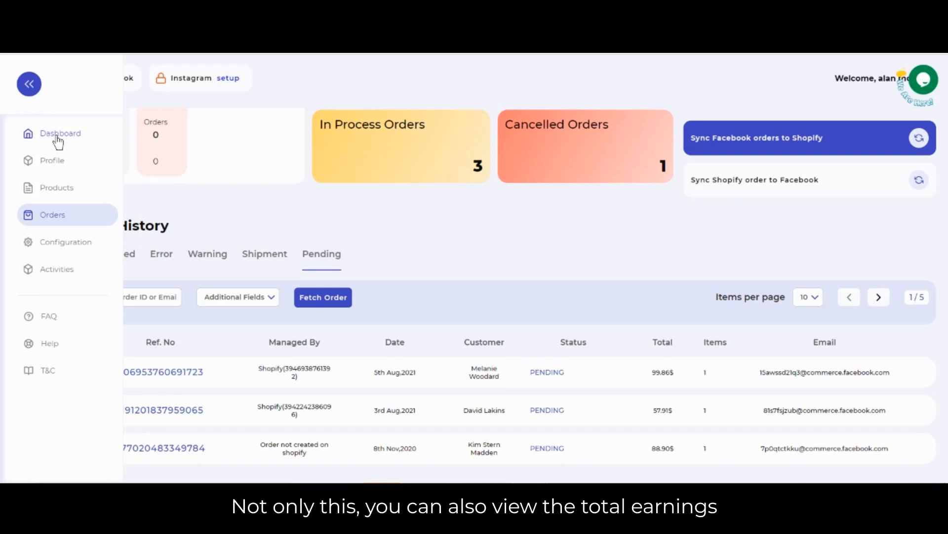
click(59, 133)
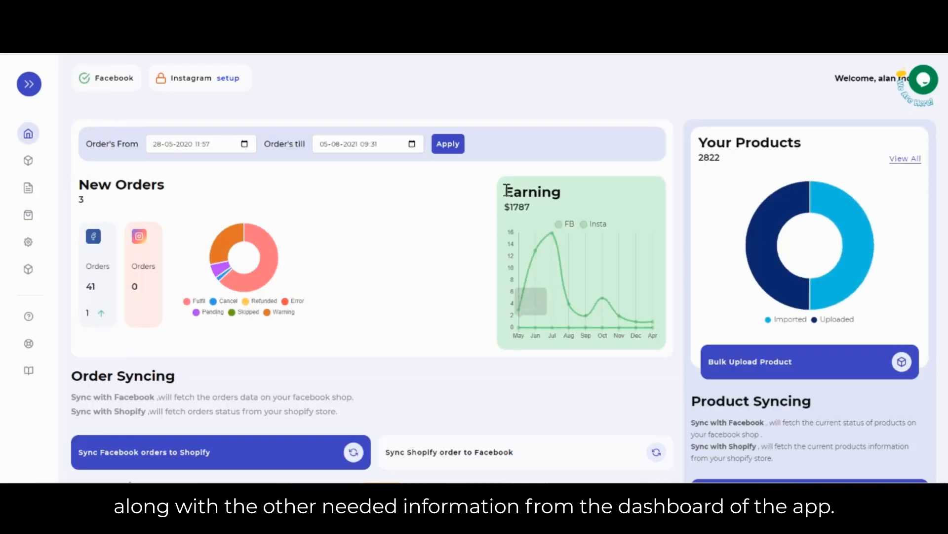